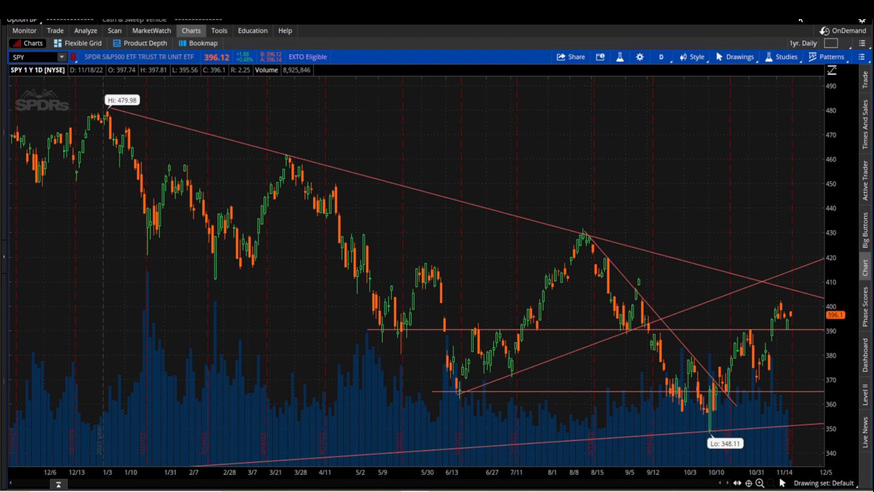
# - Show the Notifications section of Application Settings from the workspace menu
pyautogui.click(865, 57)
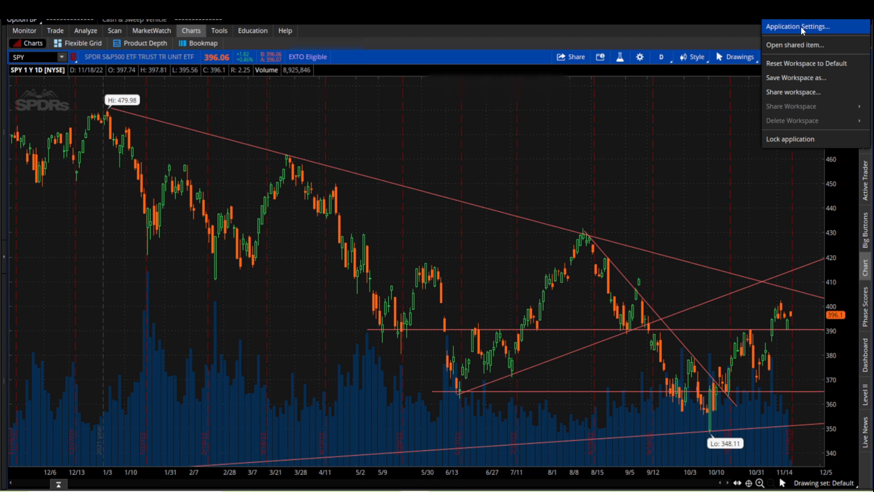
pyautogui.click(795, 27)
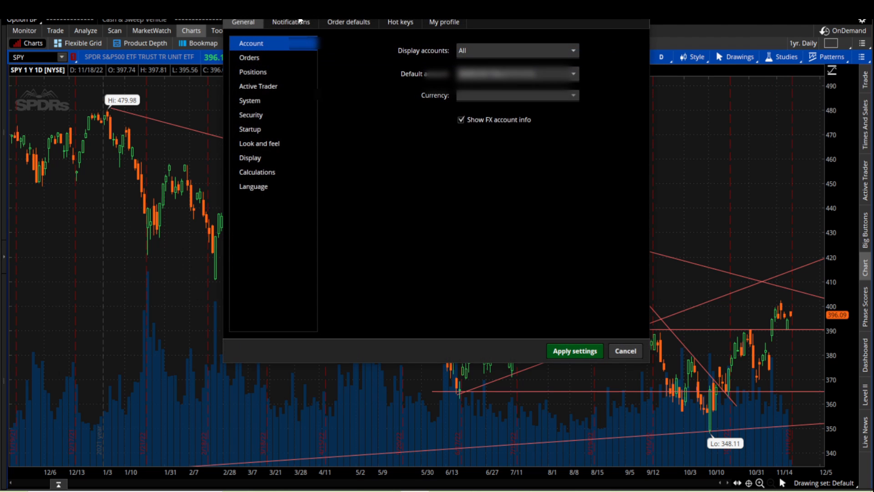
pyautogui.click(291, 22)
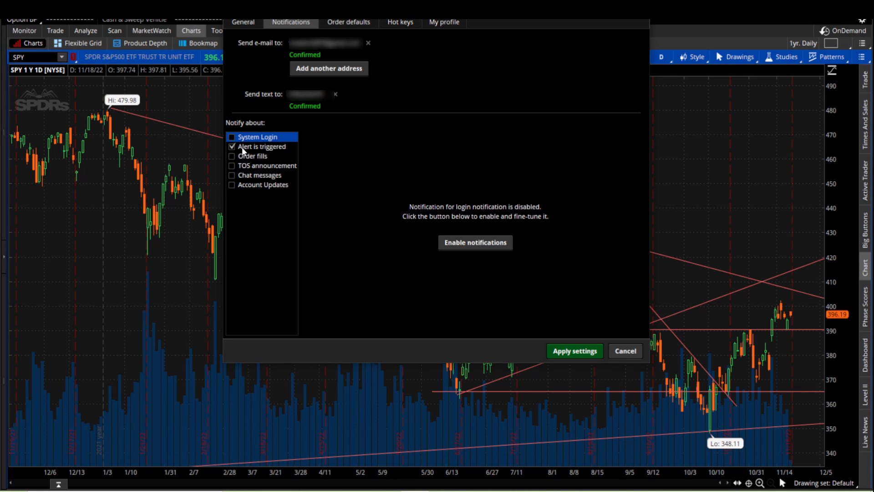
# - Review the 'Alert is triggered' email options, then cancel out of settings
pyautogui.click(262, 146)
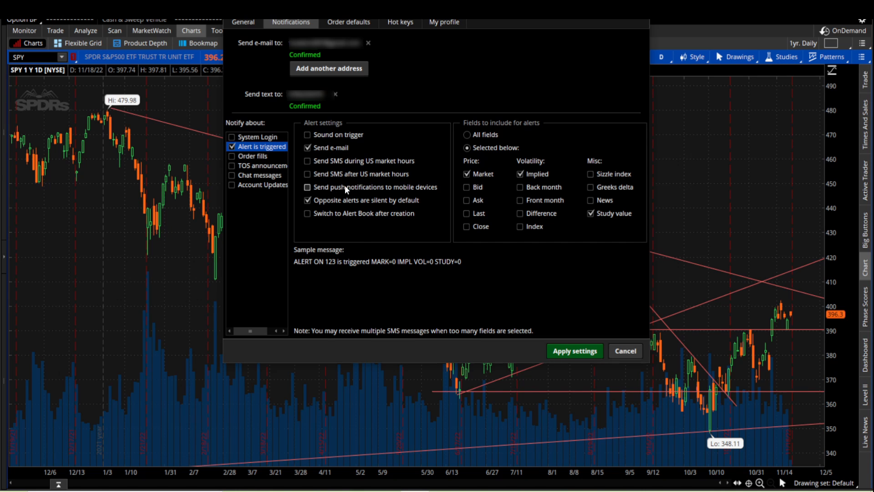
pyautogui.moveTo(346, 161)
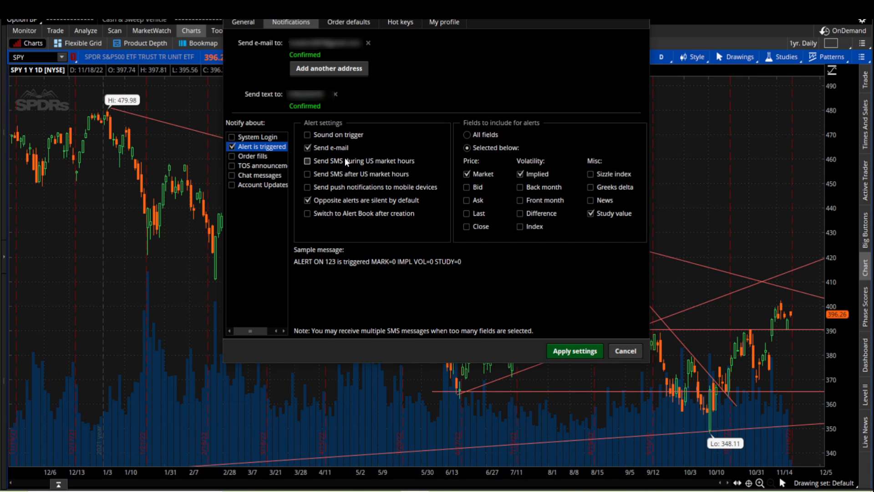
pyautogui.moveTo(348, 197)
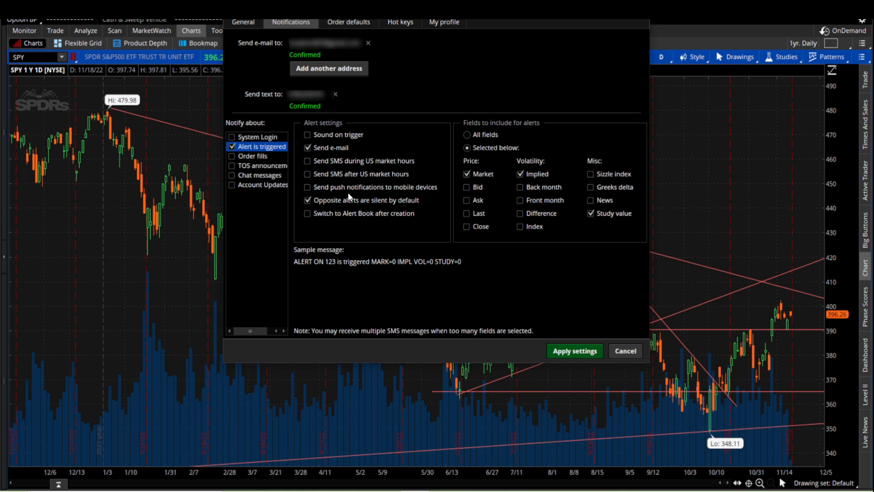
pyautogui.moveTo(372, 153)
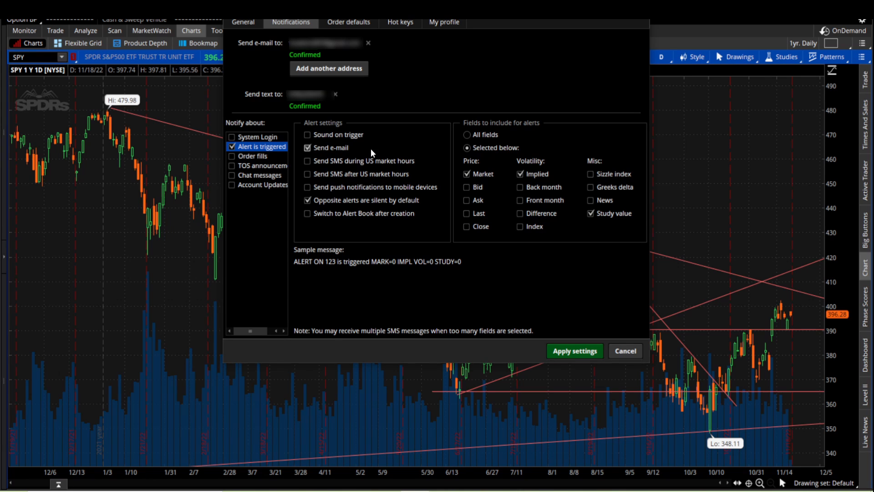
pyautogui.moveTo(520, 259)
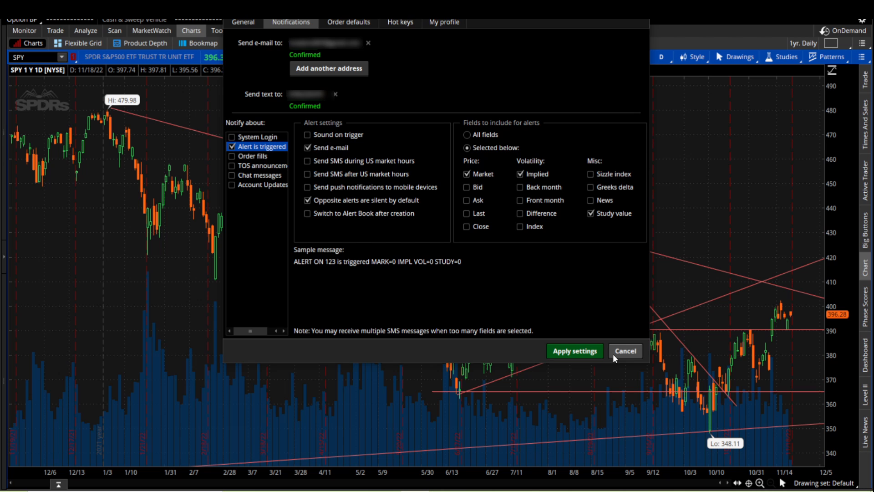
pyautogui.click(624, 350)
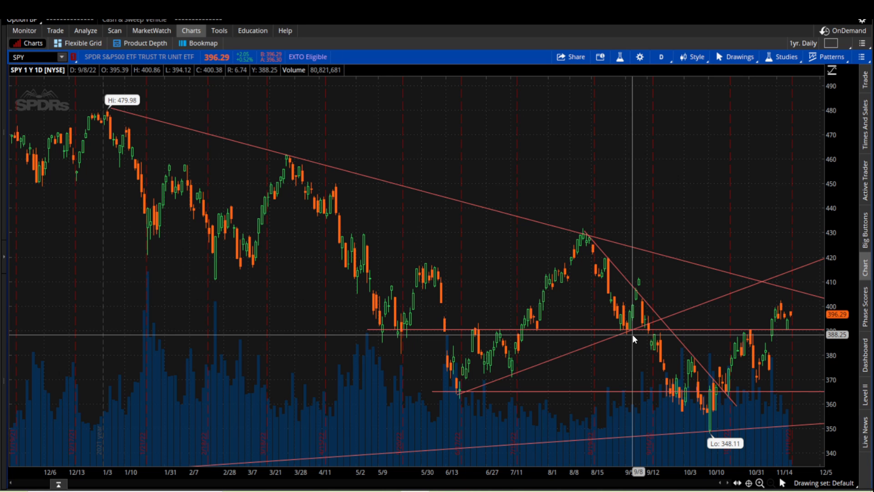
pyautogui.moveTo(589, 171)
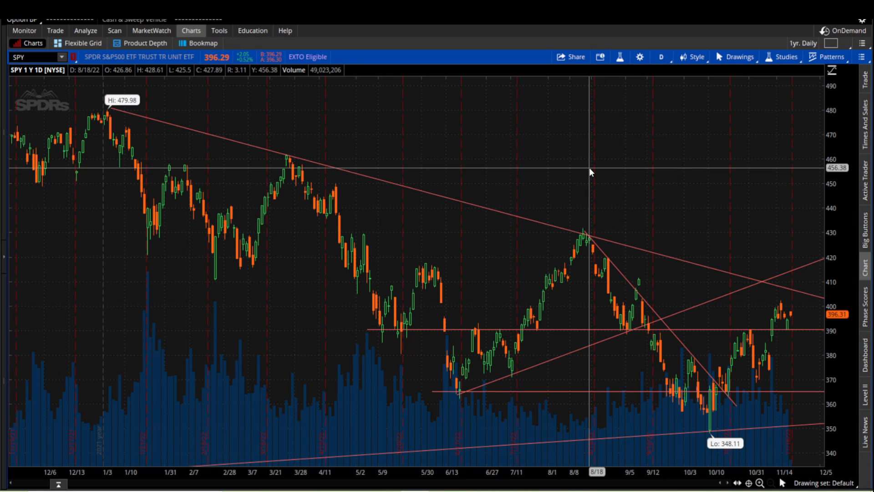
pyautogui.moveTo(594, 174)
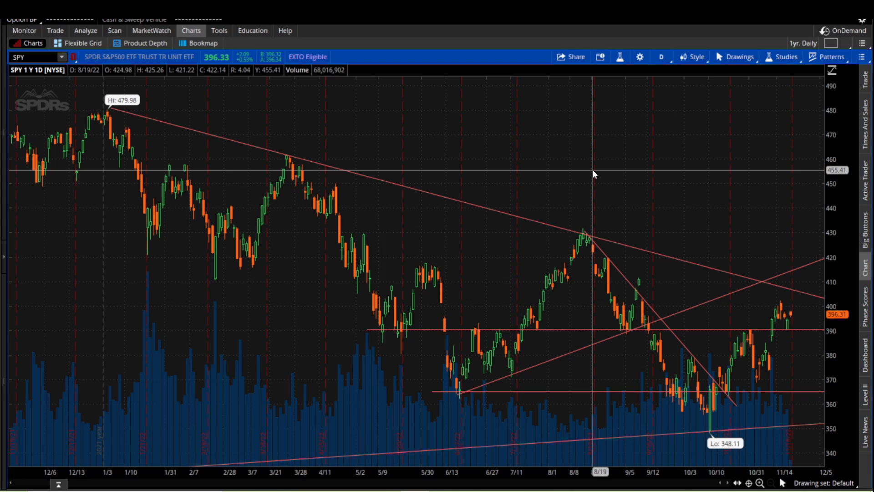
pyautogui.click(115, 30)
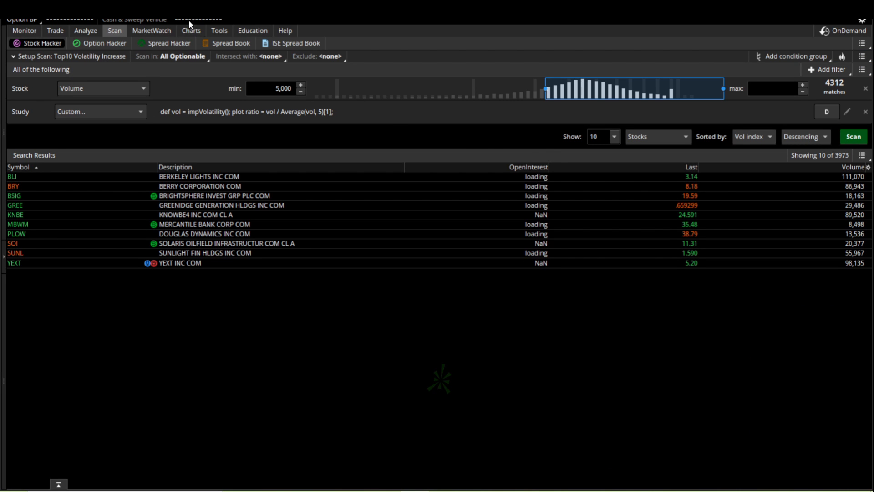
pyautogui.click(191, 30)
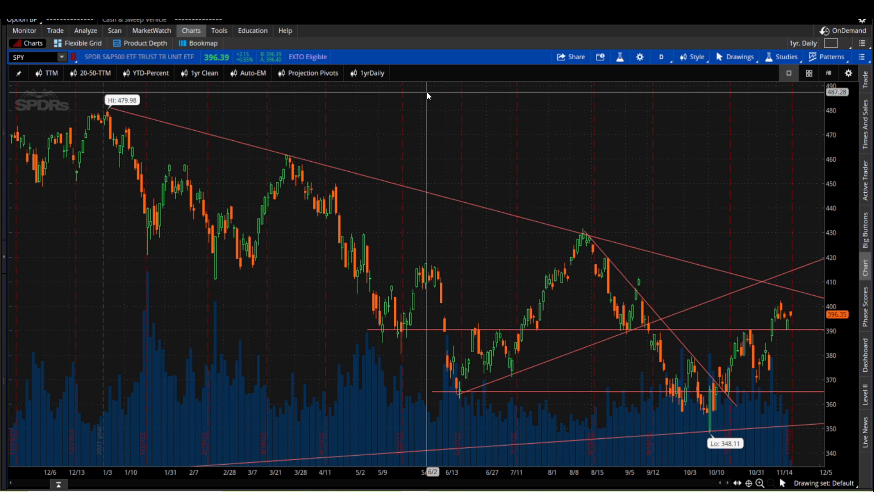
pyautogui.moveTo(435, 208)
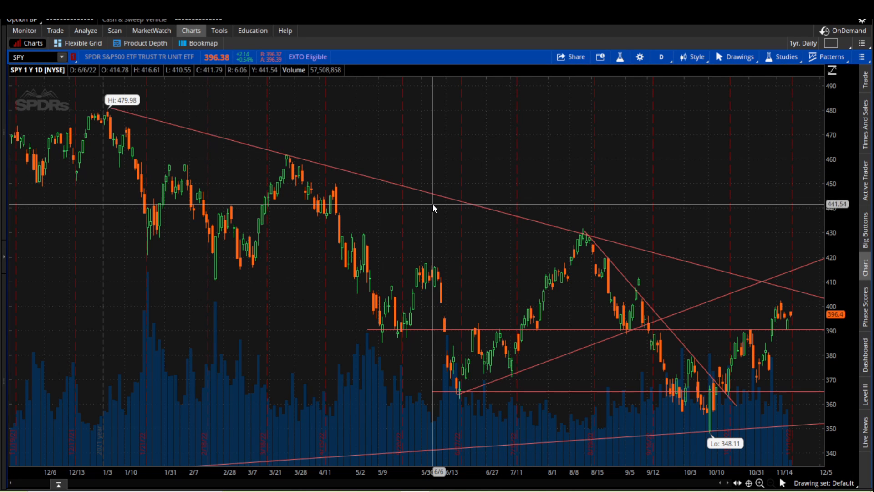
# - Create a SPY alert from the chart at 390, at or below, with Notify with expanded
pyautogui.rightClick(629, 145)
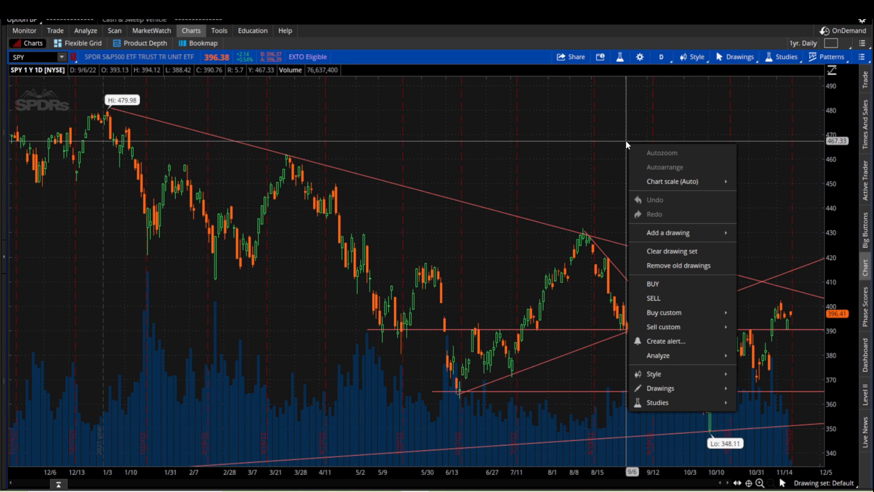
pyautogui.click(665, 341)
pyautogui.write('390')
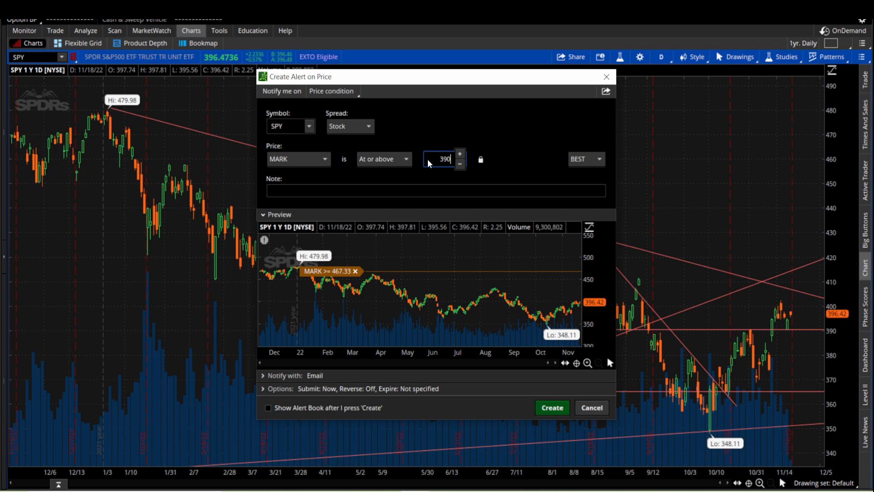
pyautogui.click(383, 158)
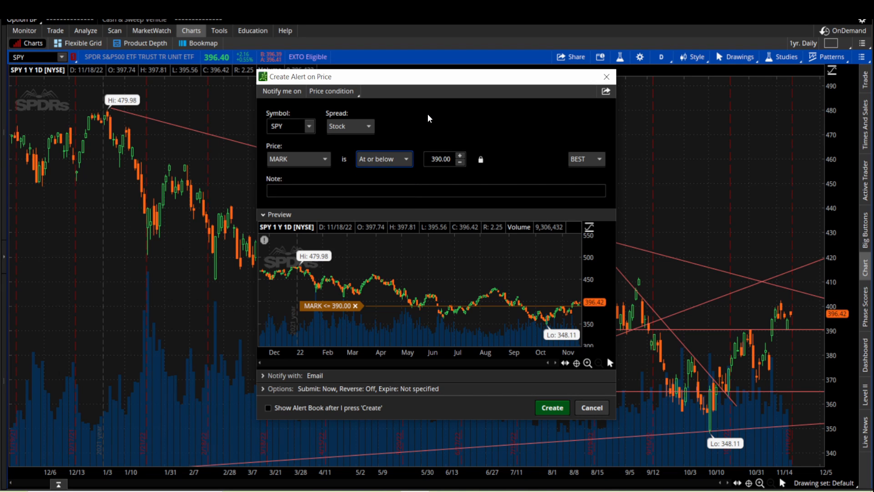
pyautogui.moveTo(567, 125)
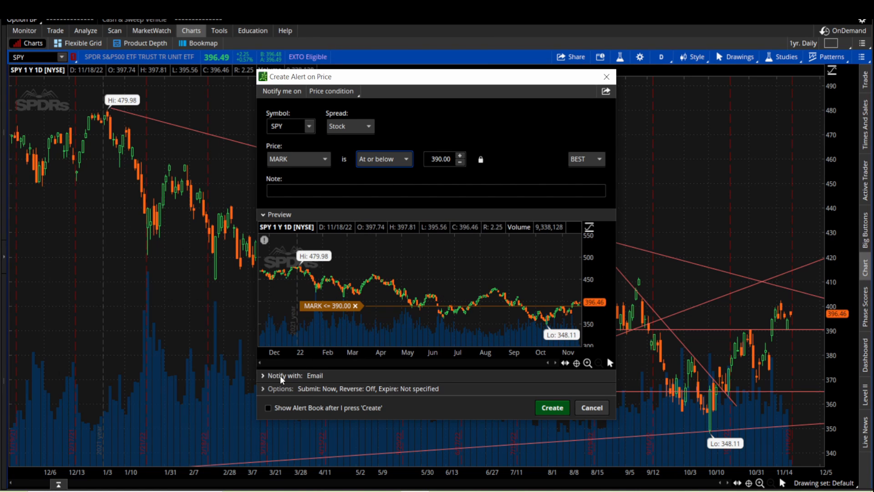
pyautogui.click(263, 375)
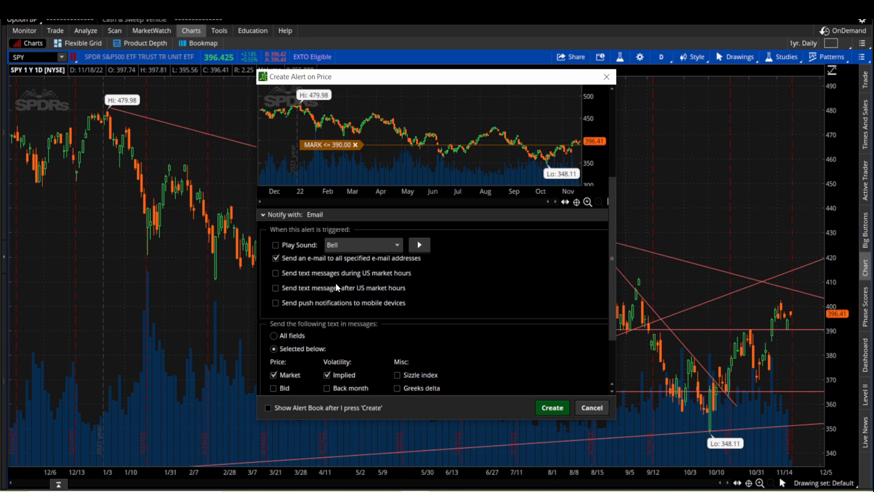
# - Check the notification fields and submit/expiry options, then create the SPY alert
pyautogui.scroll(-3)
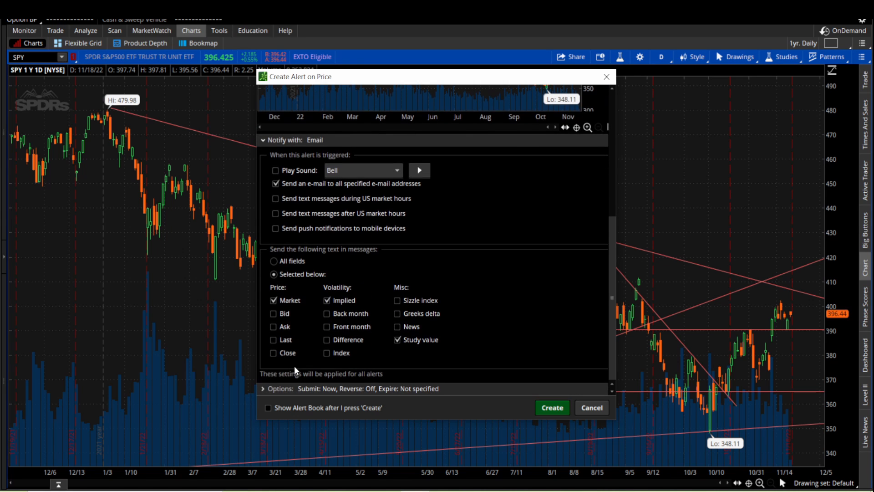
pyautogui.click(279, 388)
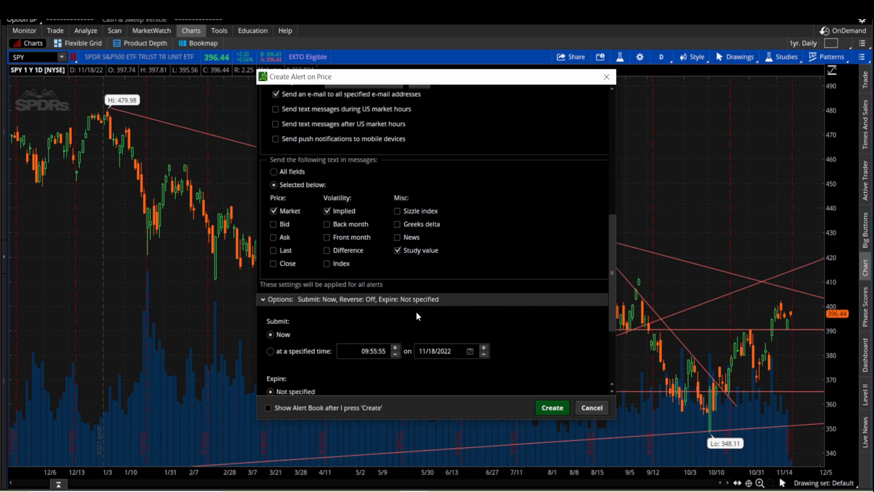
pyautogui.scroll(-3)
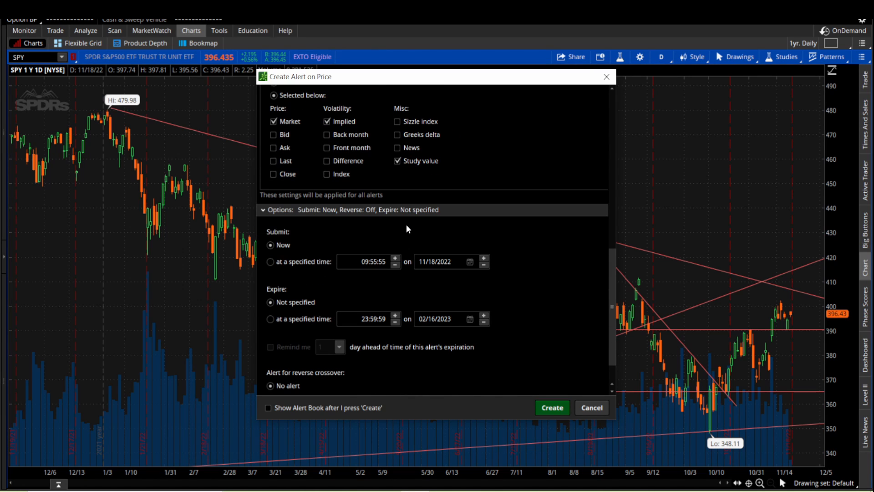
pyautogui.scroll(-3)
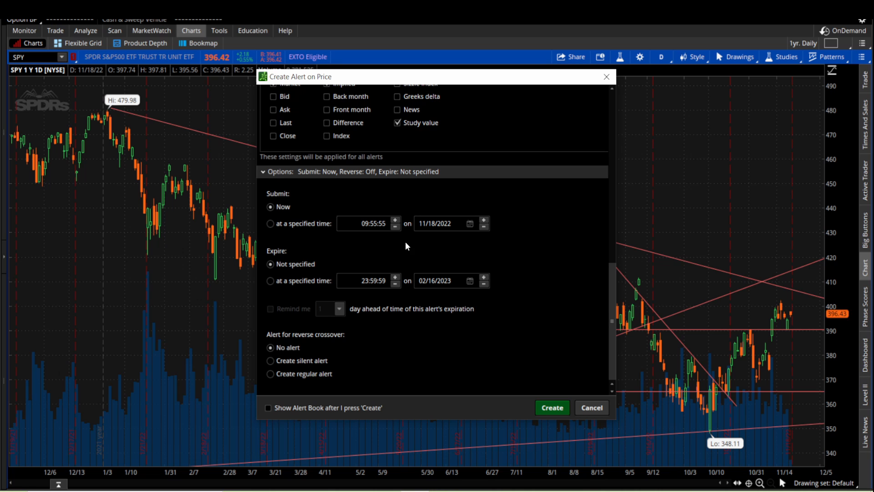
pyautogui.scroll(3)
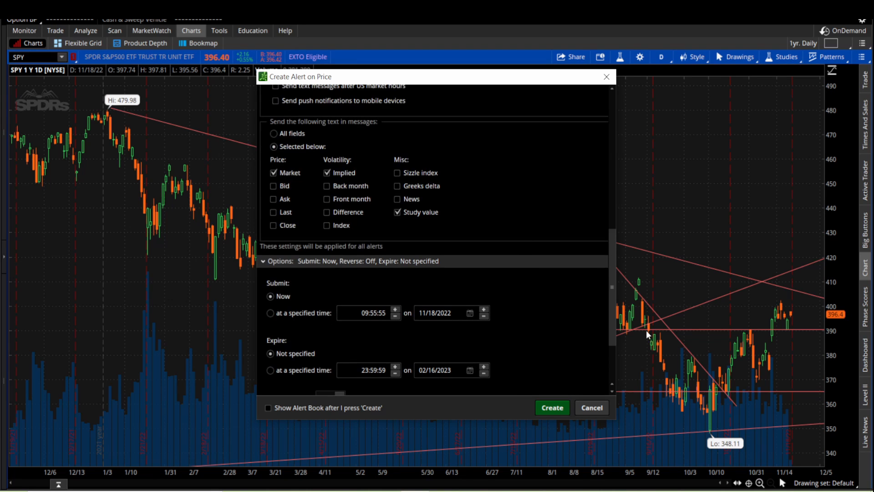
pyautogui.click(590, 407)
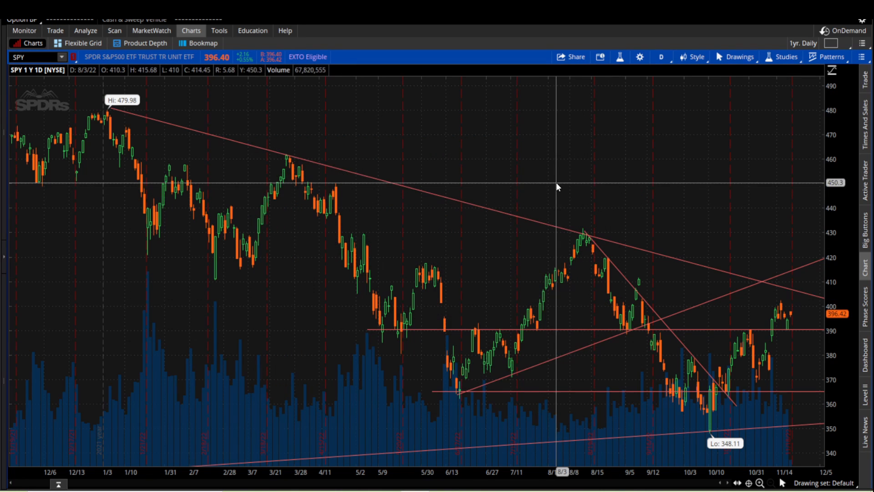
pyautogui.moveTo(535, 218)
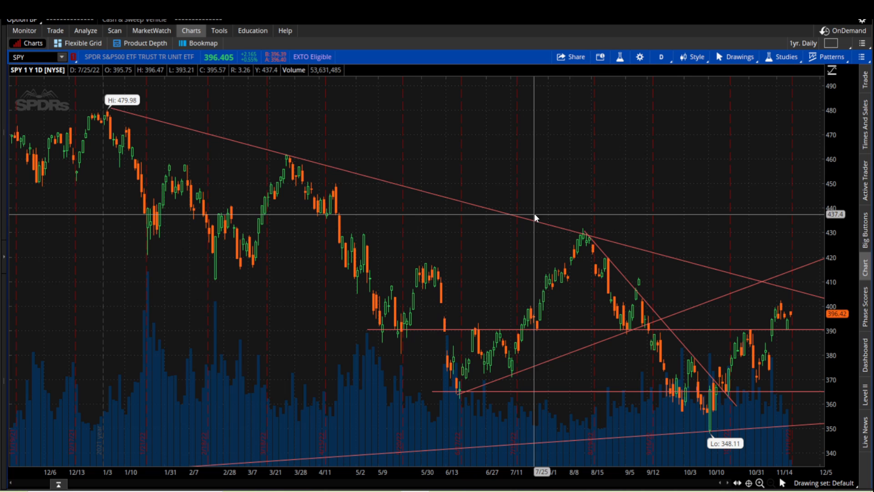
pyautogui.moveTo(474, 210)
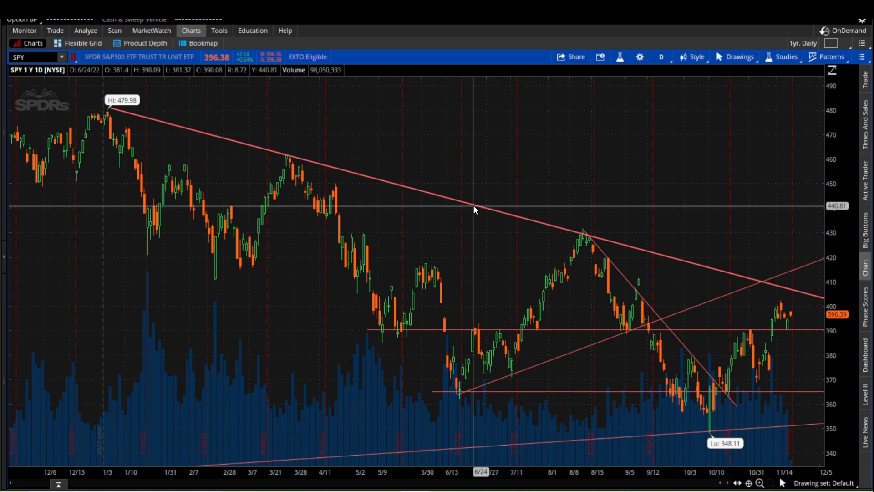
pyautogui.moveTo(482, 213)
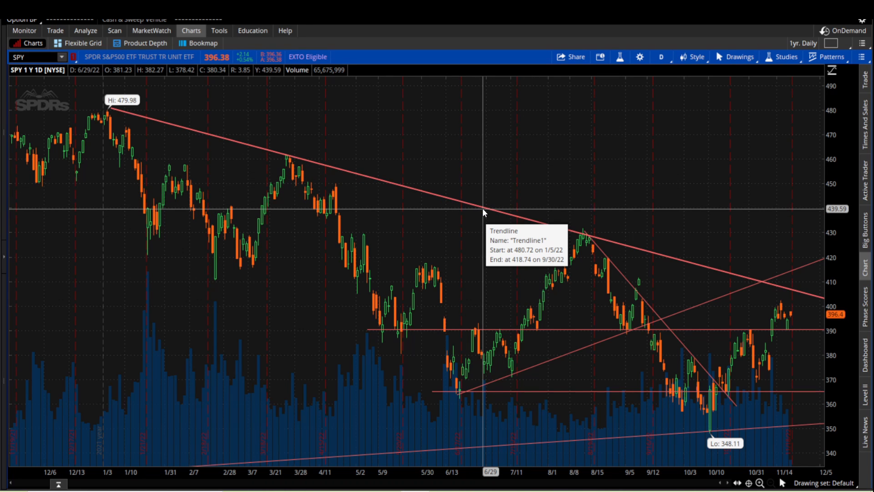
pyautogui.moveTo(694, 269)
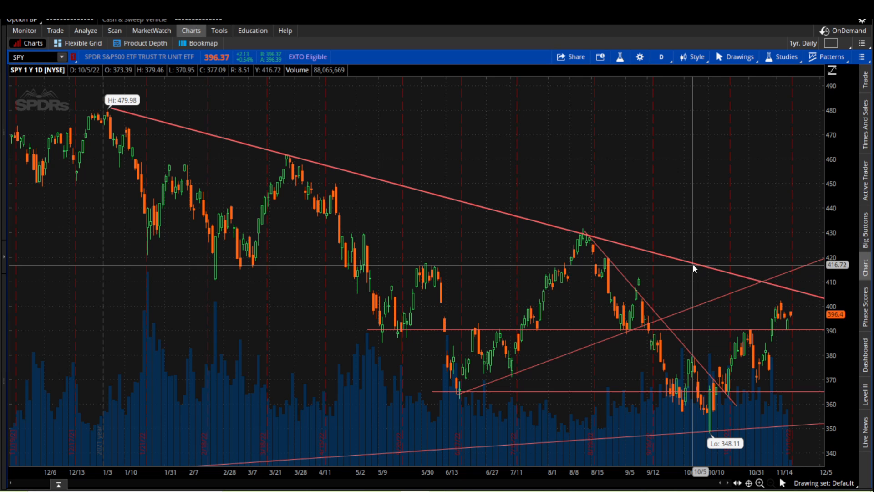
pyautogui.moveTo(644, 254)
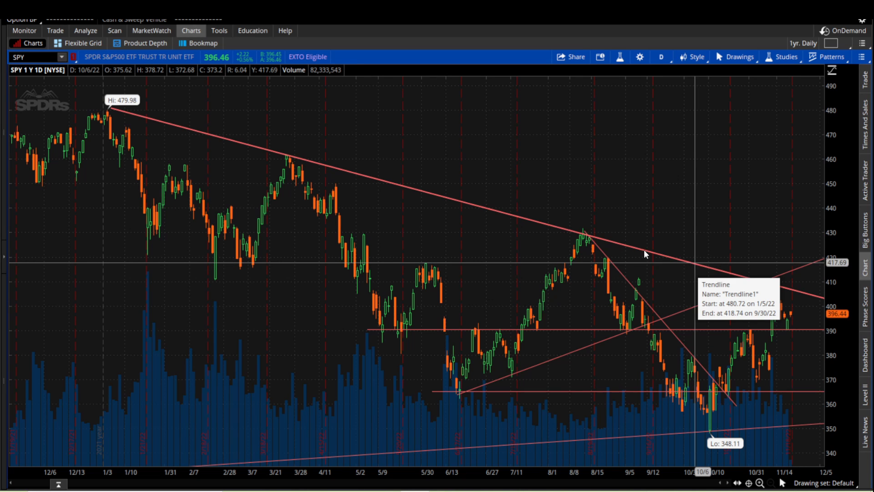
pyautogui.moveTo(491, 213)
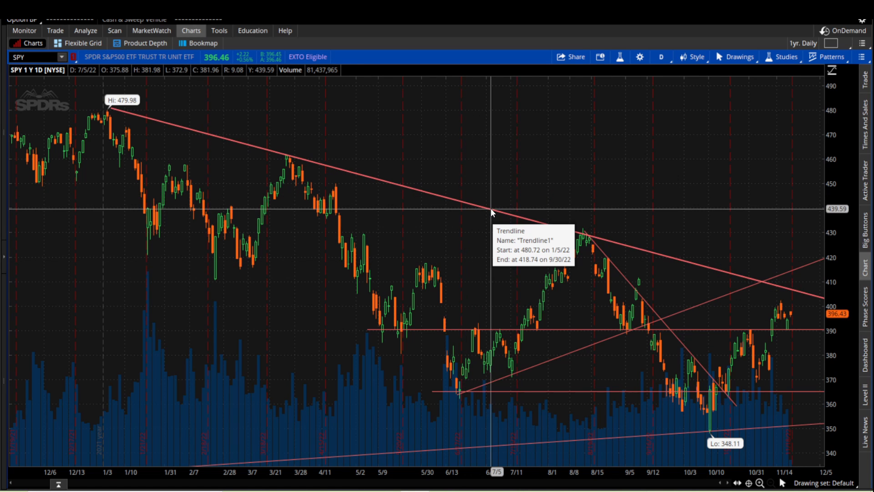
pyautogui.rightClick(493, 214)
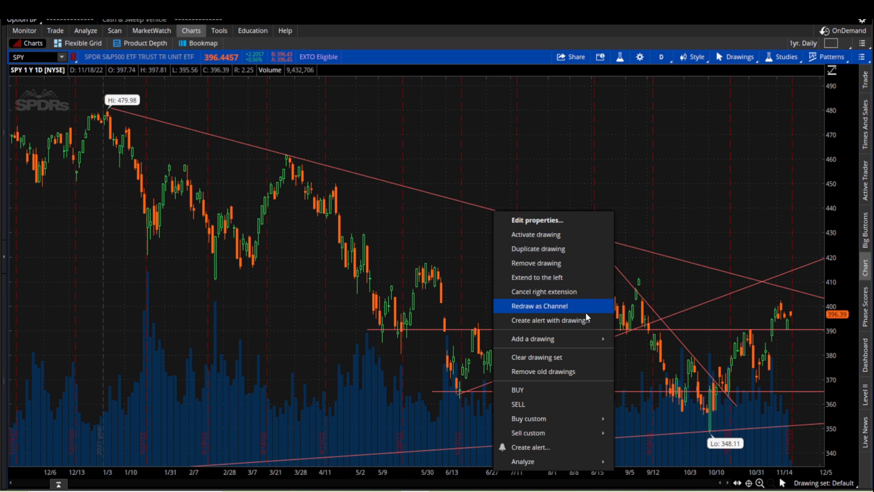
pyautogui.click(549, 320)
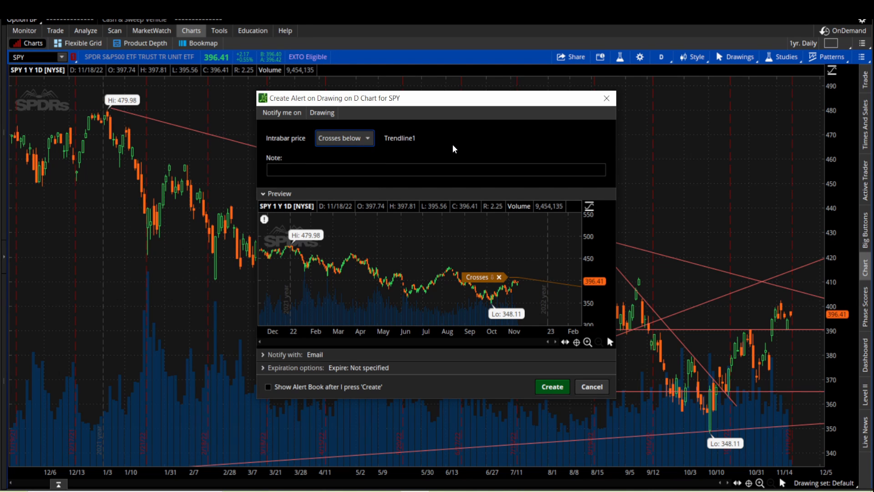
pyautogui.moveTo(570, 219)
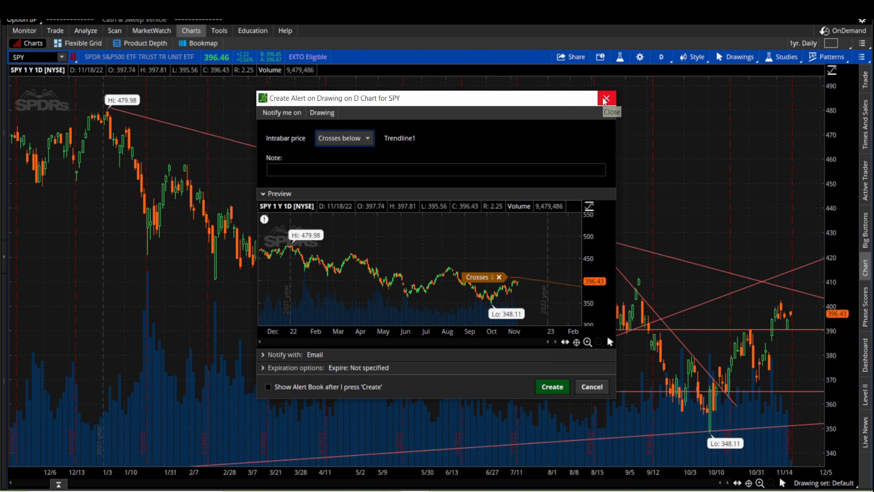
pyautogui.click(606, 99)
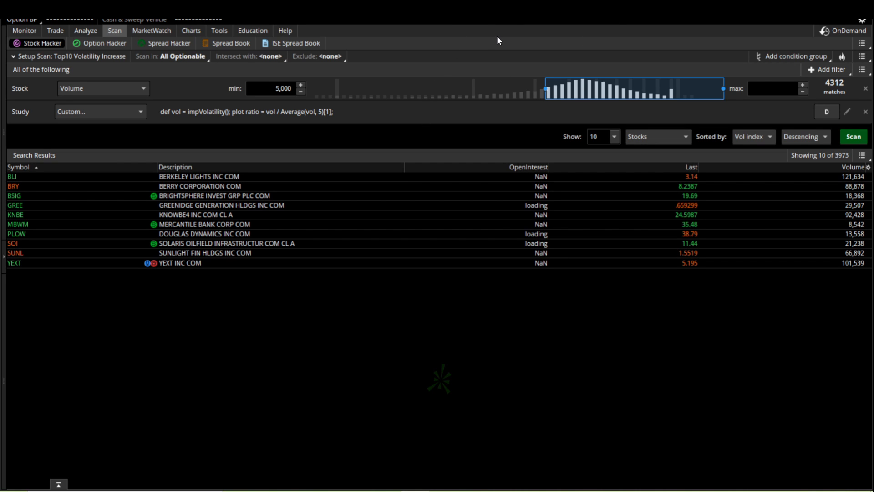
pyautogui.moveTo(474, 48)
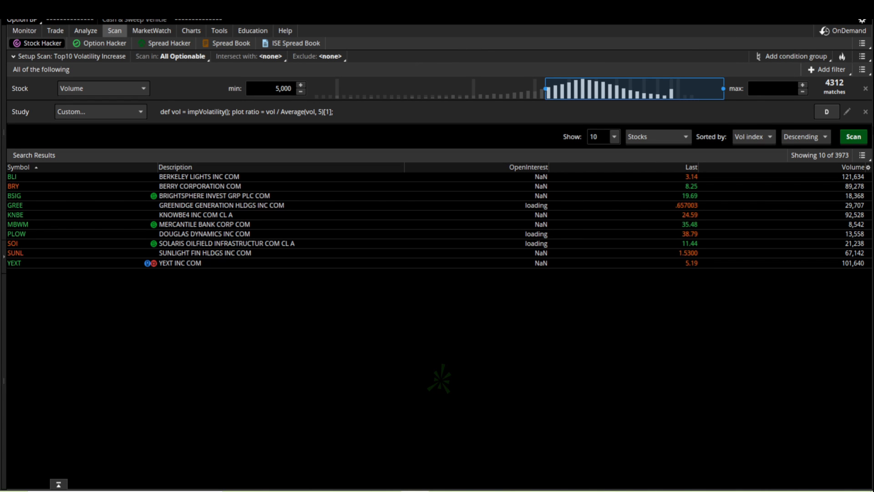
pyautogui.moveTo(862, 155)
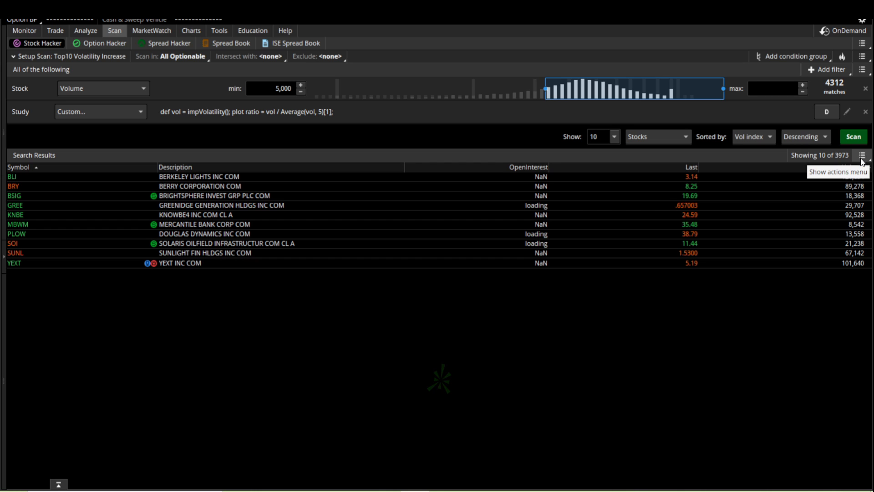
# - Show the actions menu for the Top10 Volatility Increase scan results
pyautogui.click(862, 155)
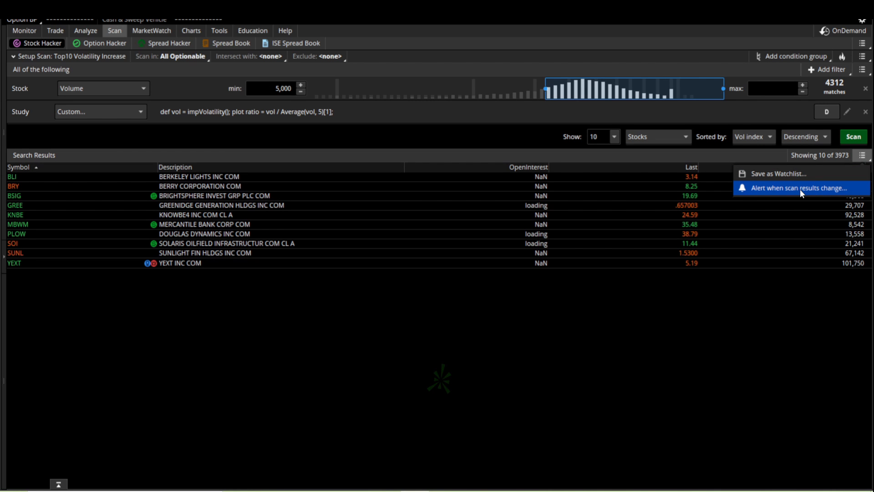
pyautogui.click(798, 187)
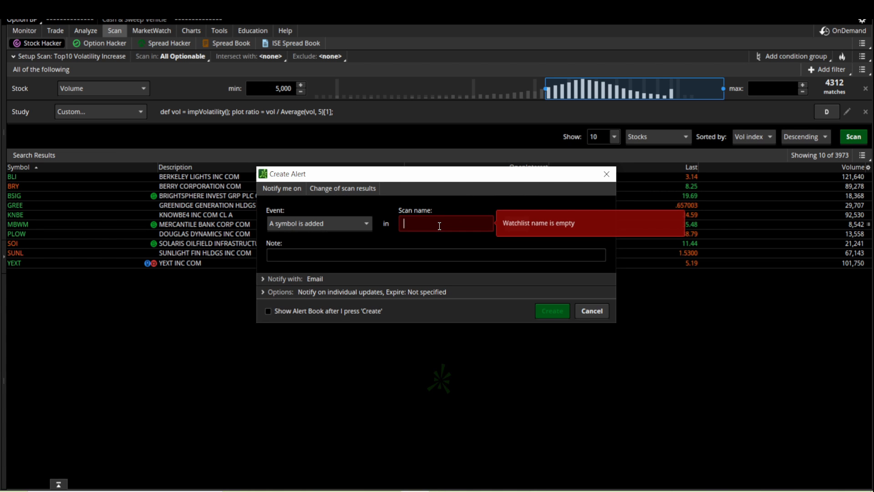
pyautogui.moveTo(377, 226)
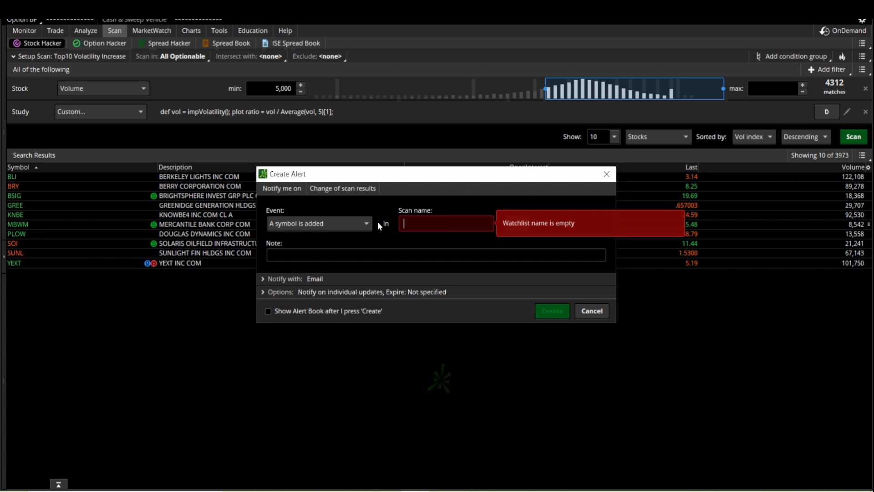
pyautogui.click(284, 278)
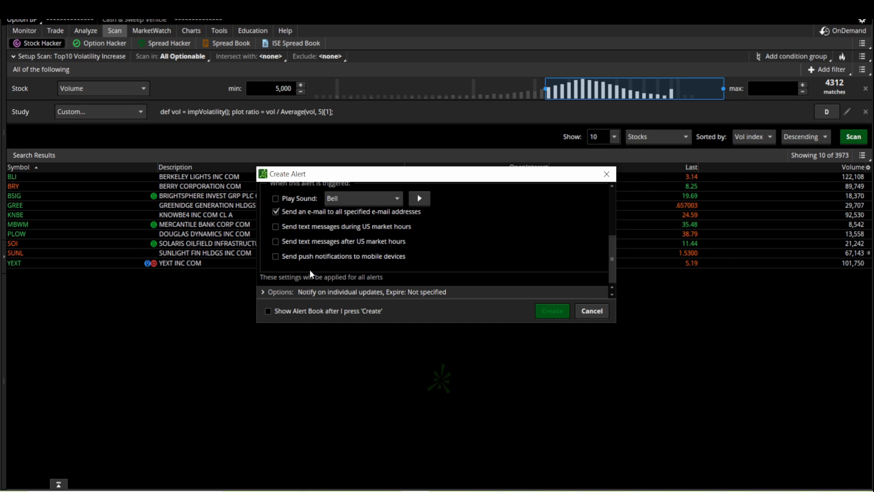
pyautogui.click(279, 292)
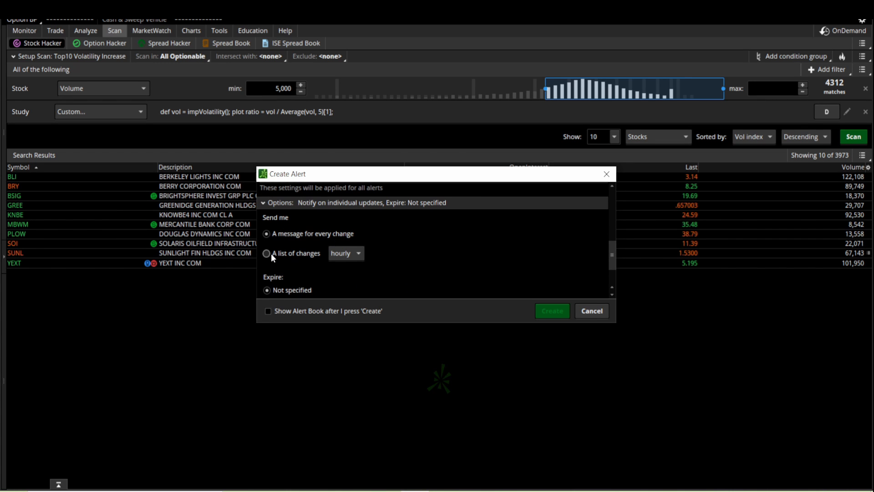
pyautogui.click(267, 253)
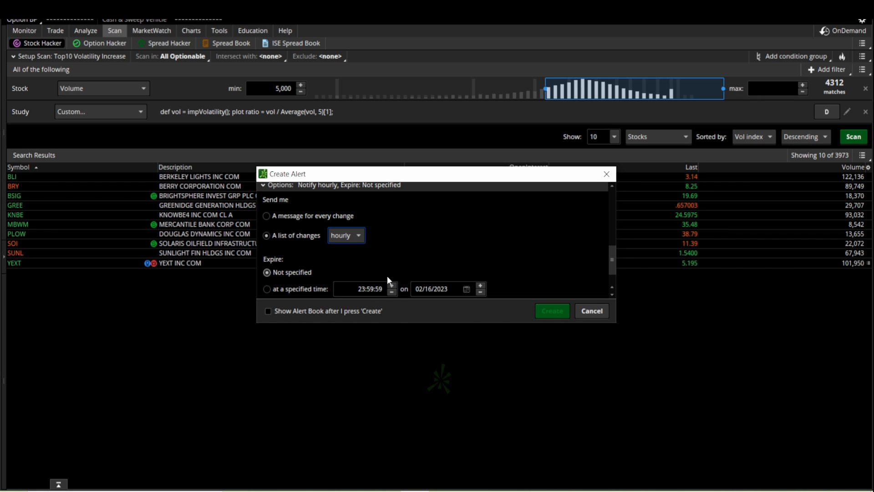
pyautogui.click(346, 235)
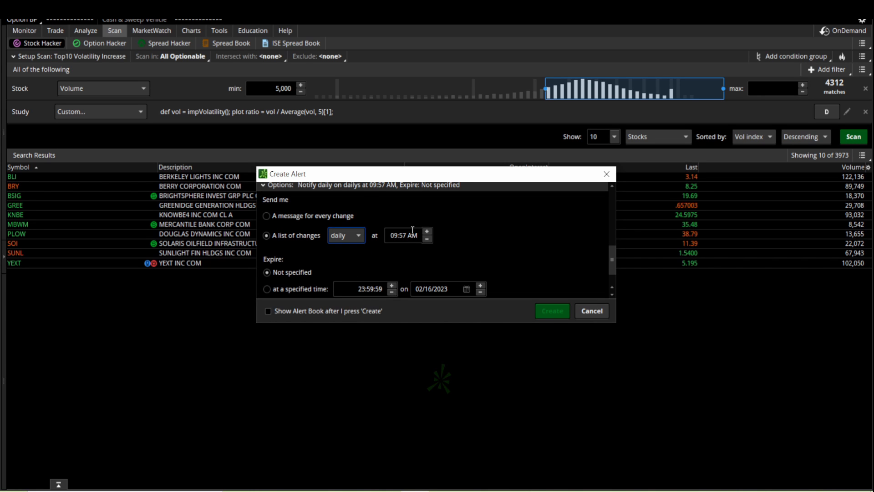
pyautogui.moveTo(415, 260)
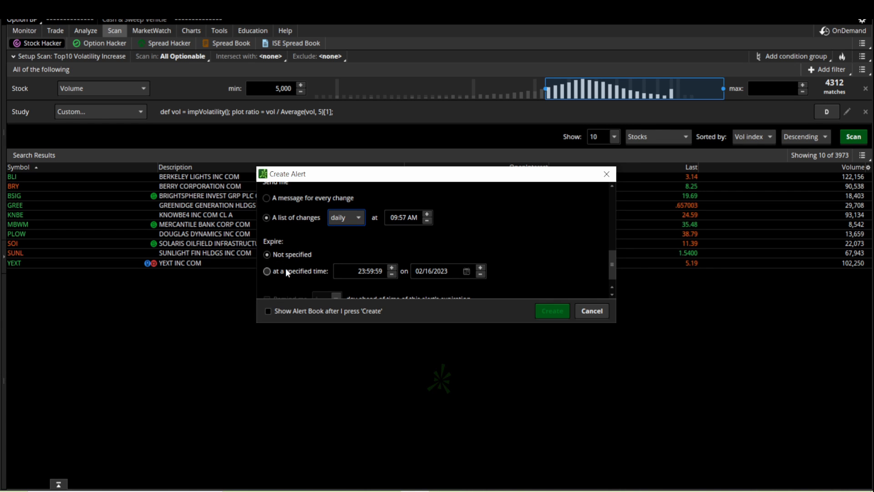
pyautogui.click(591, 311)
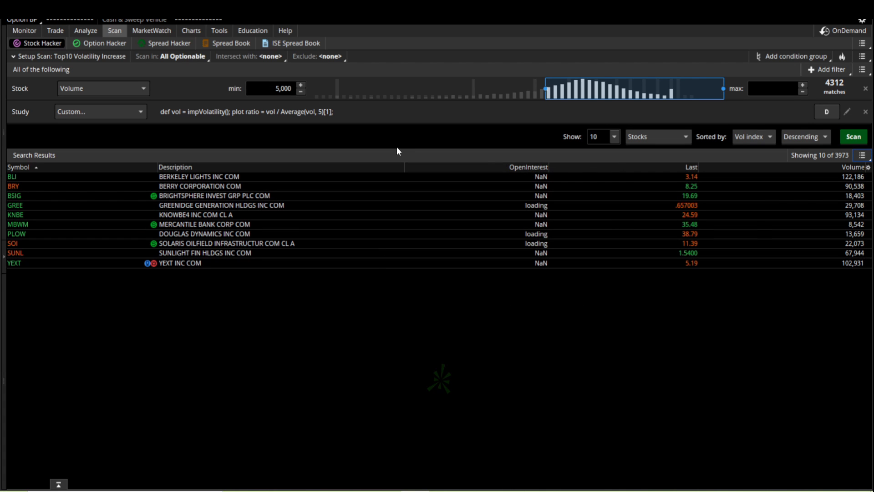
pyautogui.moveTo(372, 60)
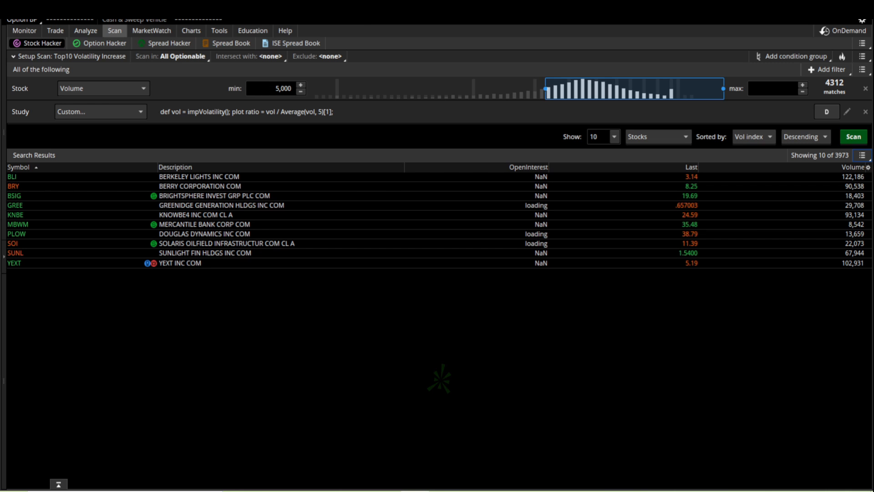
pyautogui.click(151, 30)
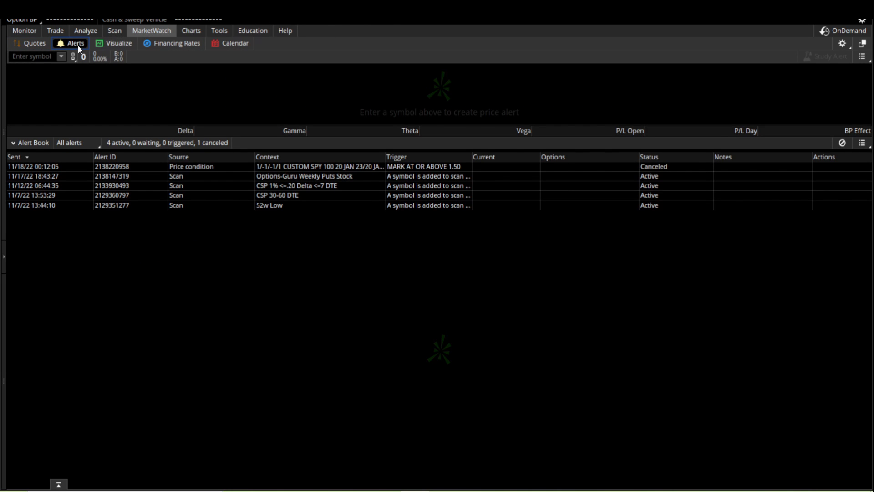
pyautogui.moveTo(344, 210)
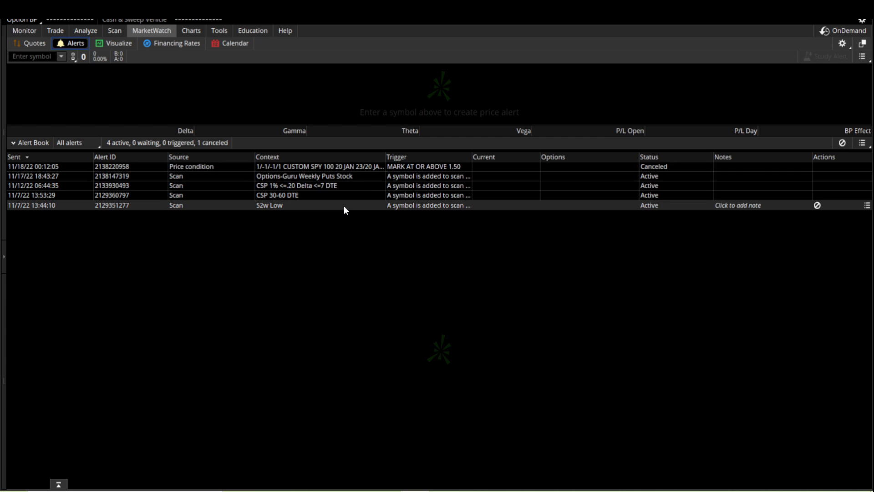
# - Bring up the context menu for the canceled SPY price alert in the Alert Book
pyautogui.rightClick(344, 166)
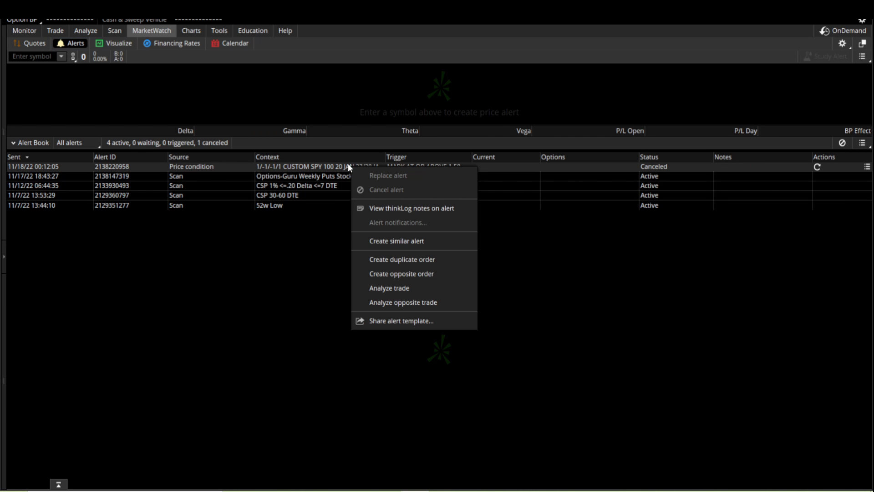
pyautogui.moveTo(412, 208)
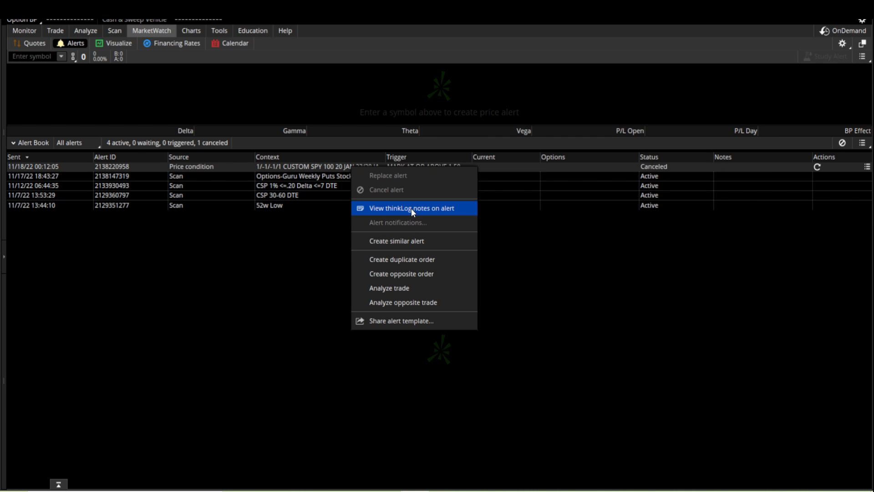